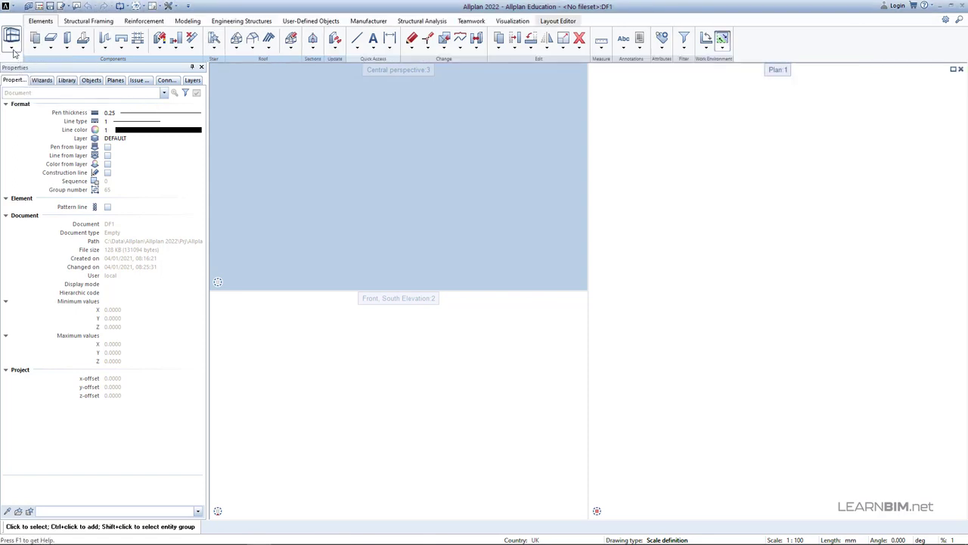
Step: Switch the Actionbar role from Engineering to Landscaping, then to Architecture
{"action": "left_click", "coordinate": [12, 37]}
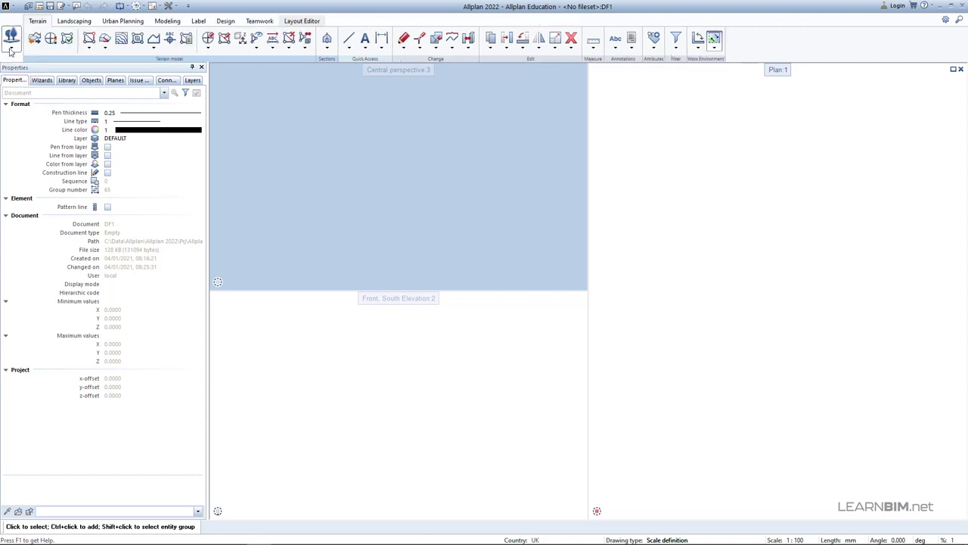
{"action": "left_click", "coordinate": [36, 21]}
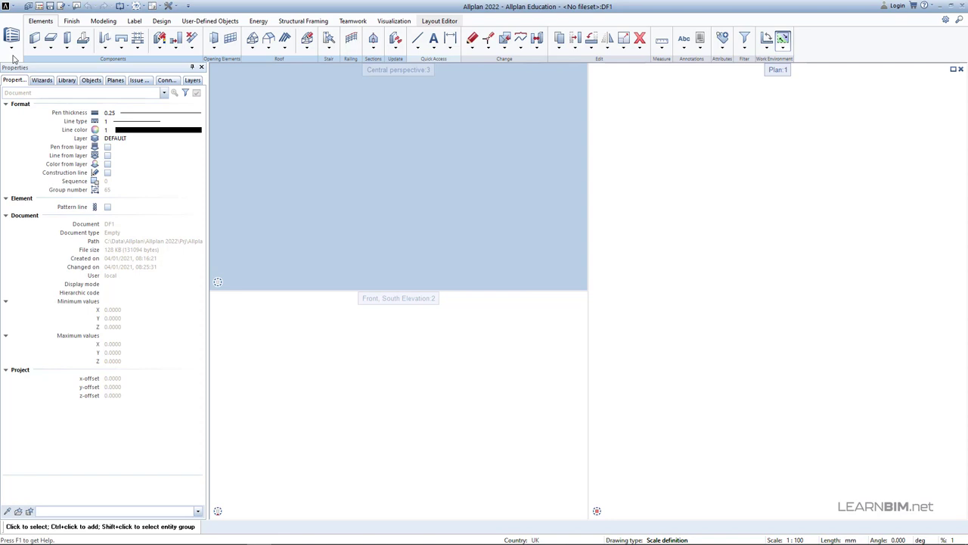
Step: Browse Finish and Design tasks, return to Elements and expand the Wall flyout (Wall, Freeform Wall, Profile Wall, Upstand)
{"action": "left_click", "coordinate": [71, 21]}
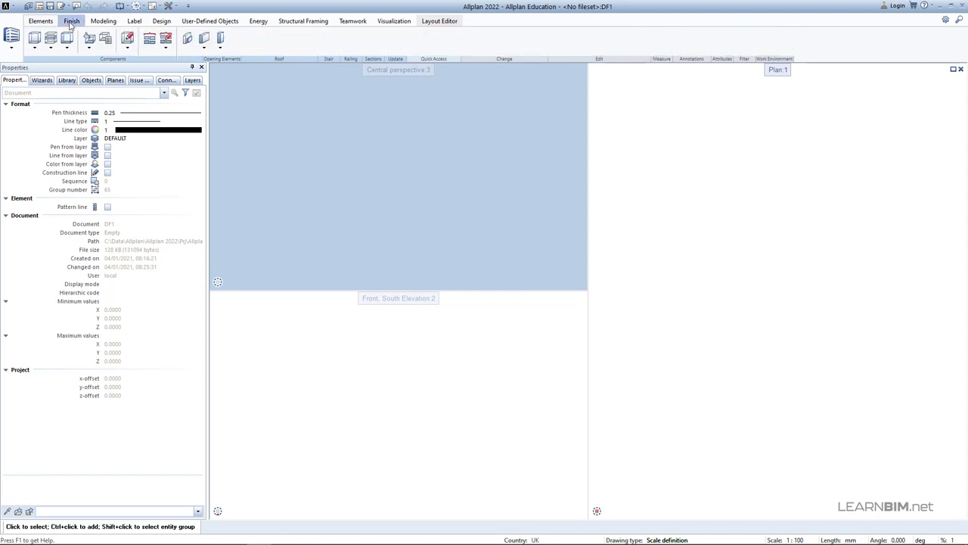
{"action": "left_click", "coordinate": [160, 21]}
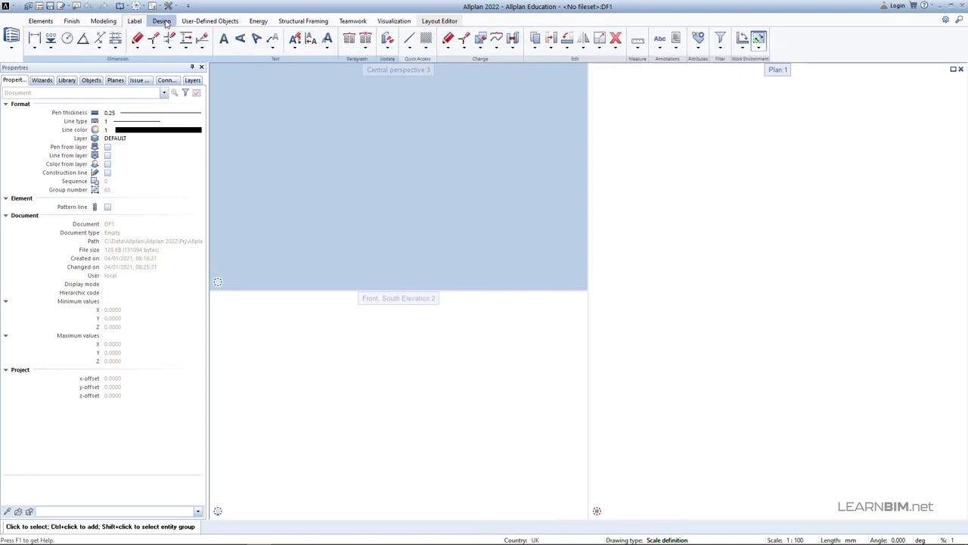
{"action": "left_click", "coordinate": [71, 21]}
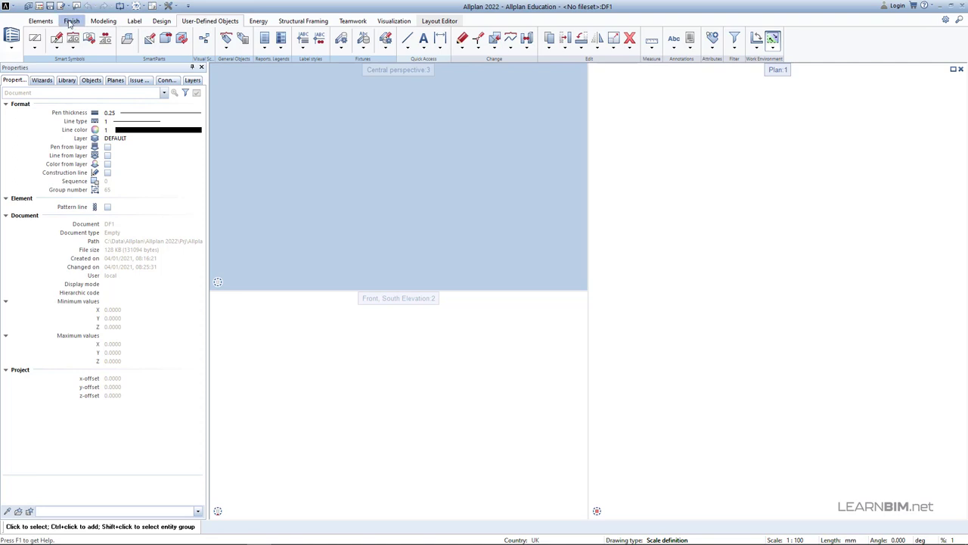
{"action": "left_click", "coordinate": [40, 22]}
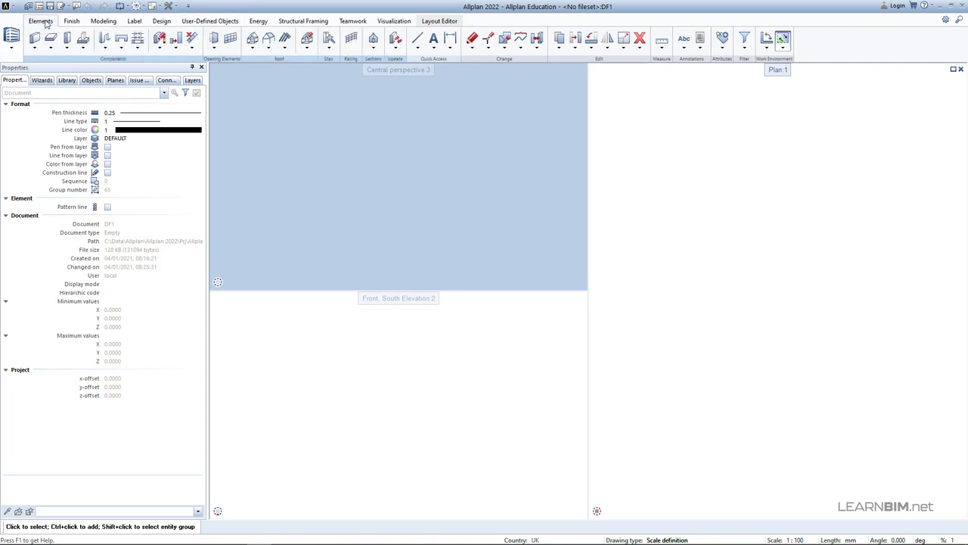
{"action": "left_click", "coordinate": [12, 38]}
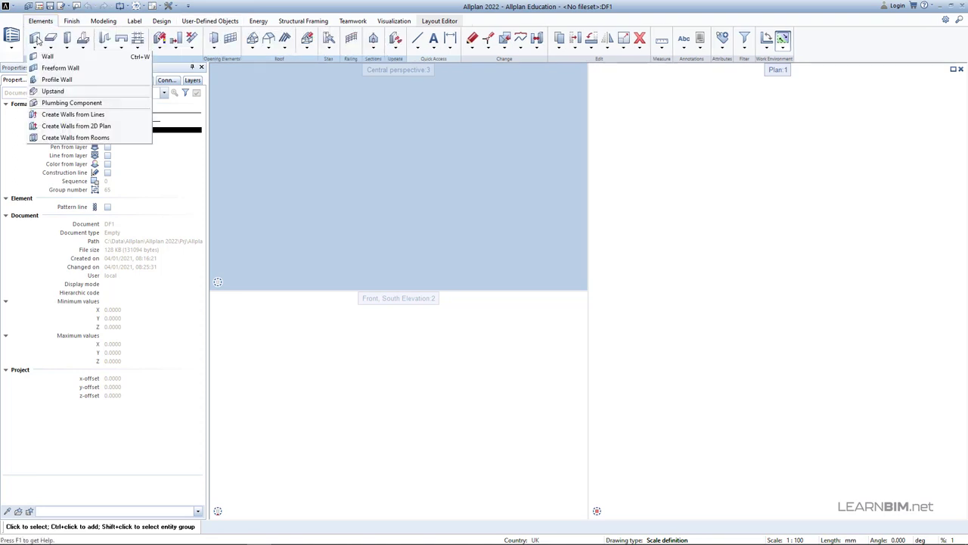